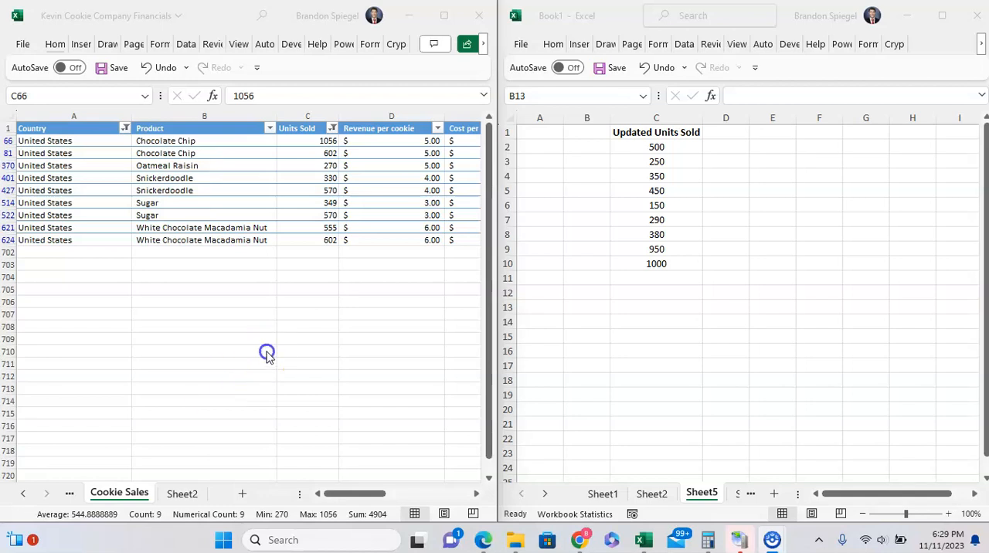
Step: Select the nine Updated Units Sold values in the second workbook for comparison
left_click(307, 127)
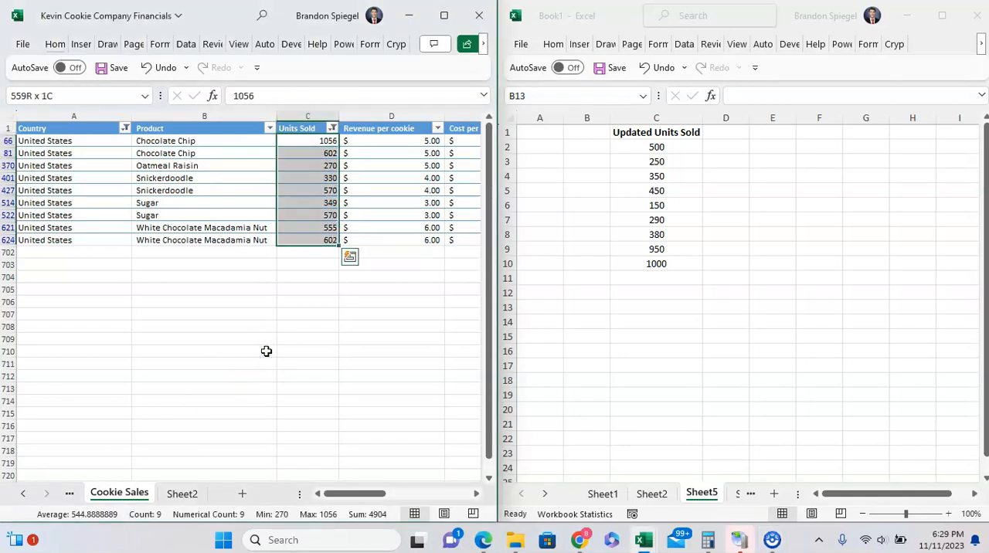
left_click(588, 292)
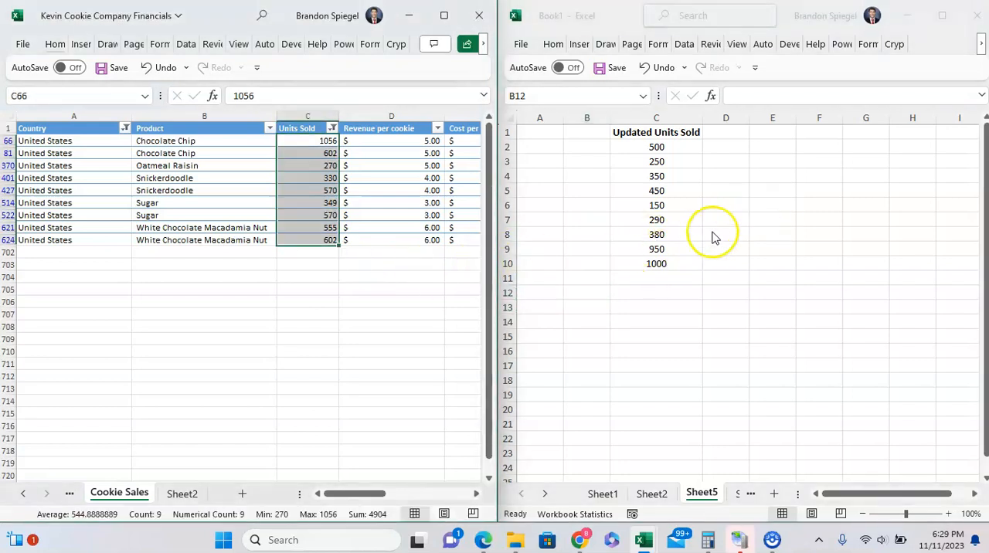
left_click(655, 147)
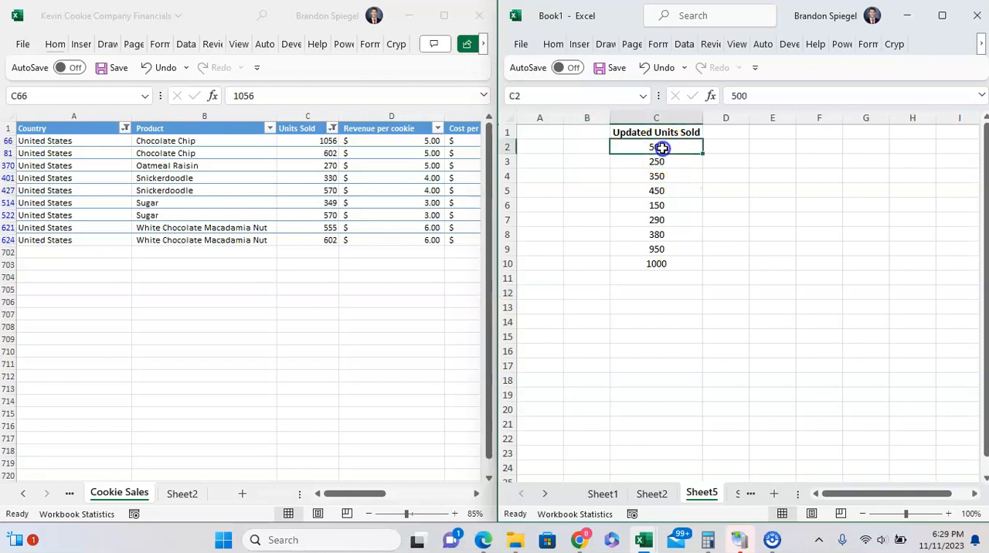
left_click_drag(655, 147, 655, 262)
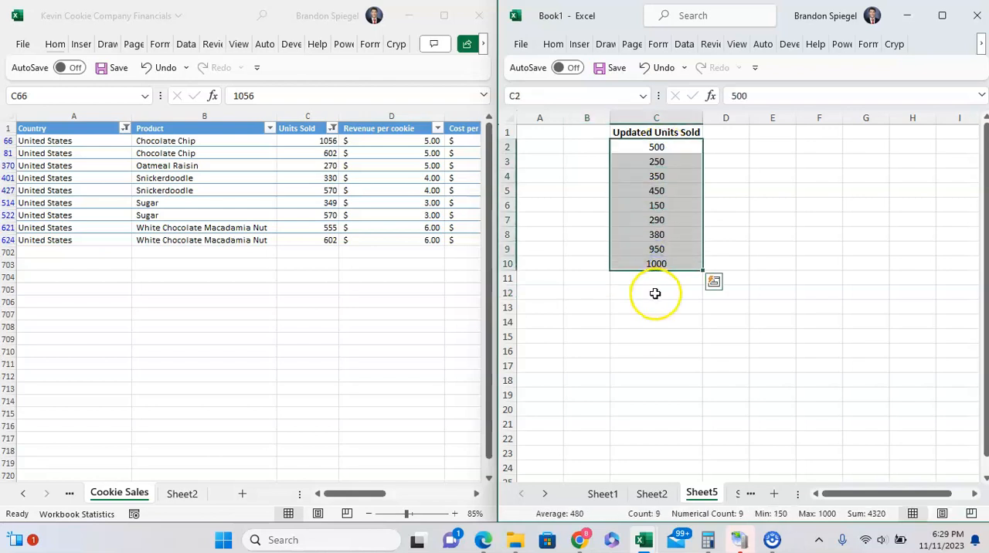
mouse_move(641, 307)
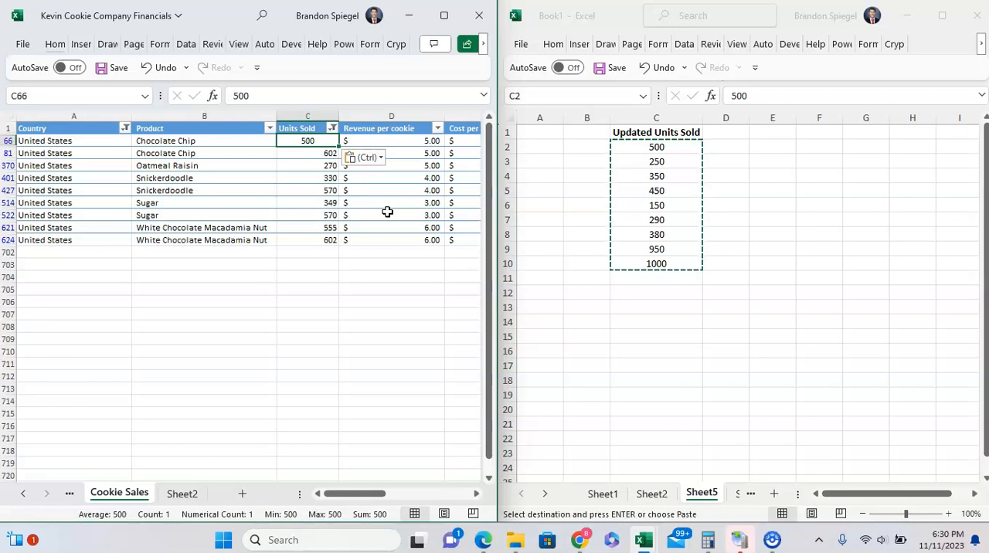
Step: Select the nine filtered United States Units Sold cells from C66 down to C624
left_click(306, 128)
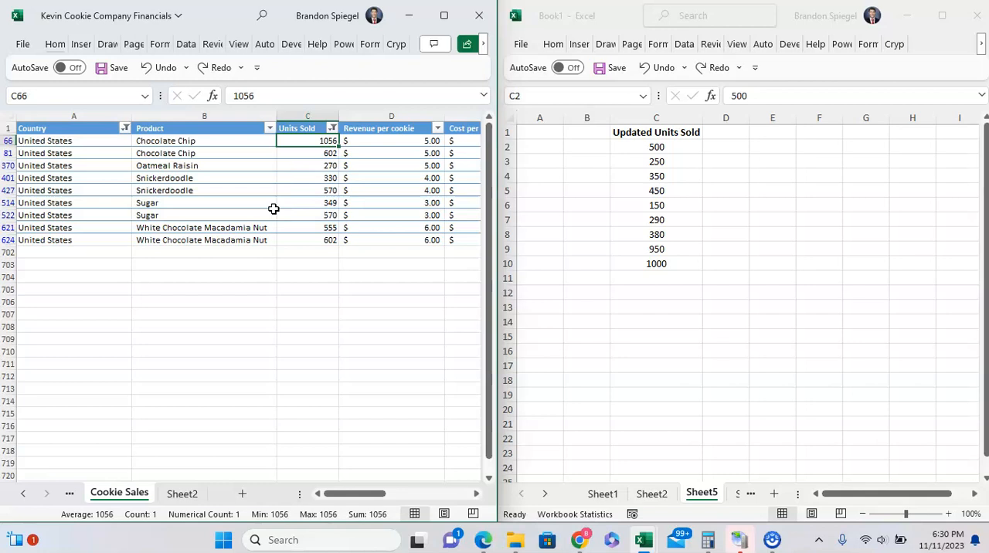
left_click_drag(307, 141, 308, 239)
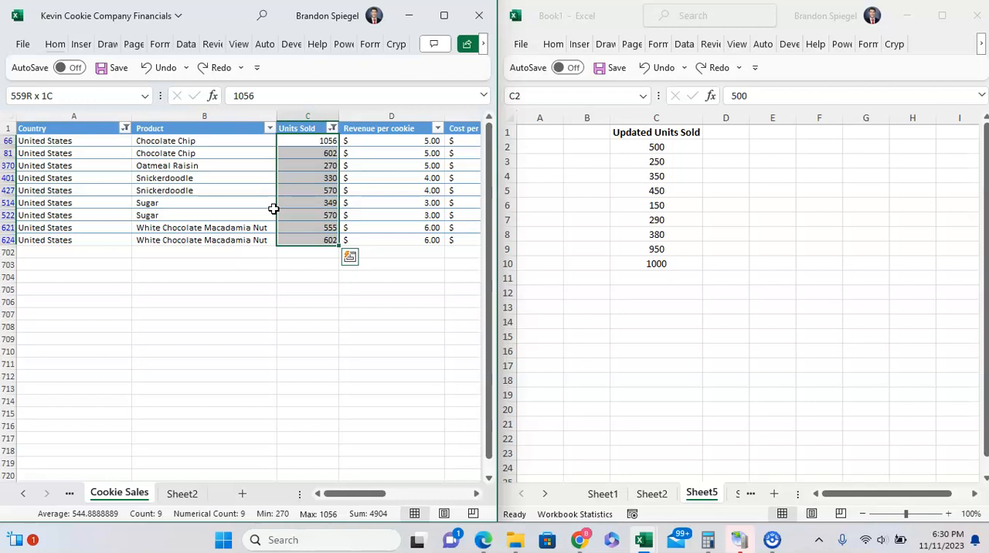
left_click(307, 140)
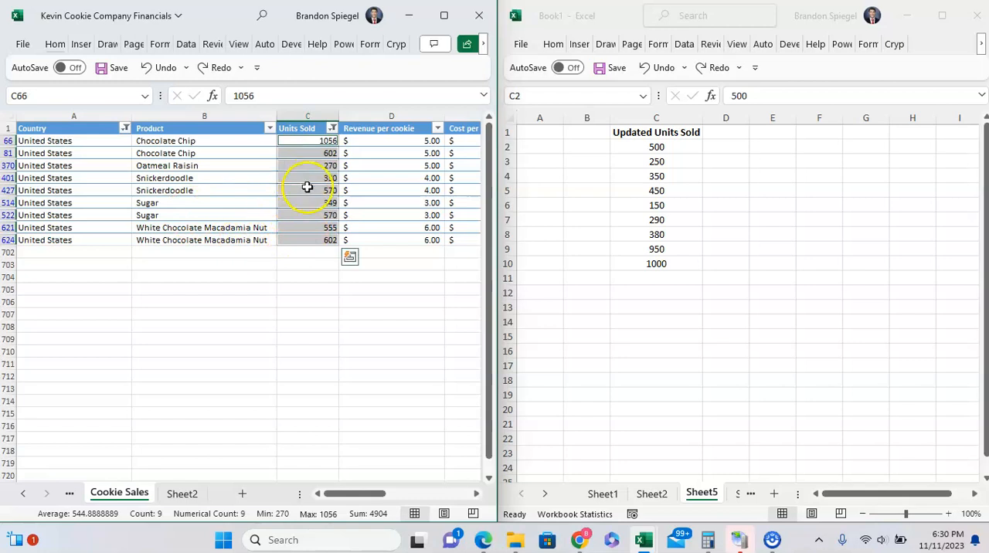
mouse_move(303, 224)
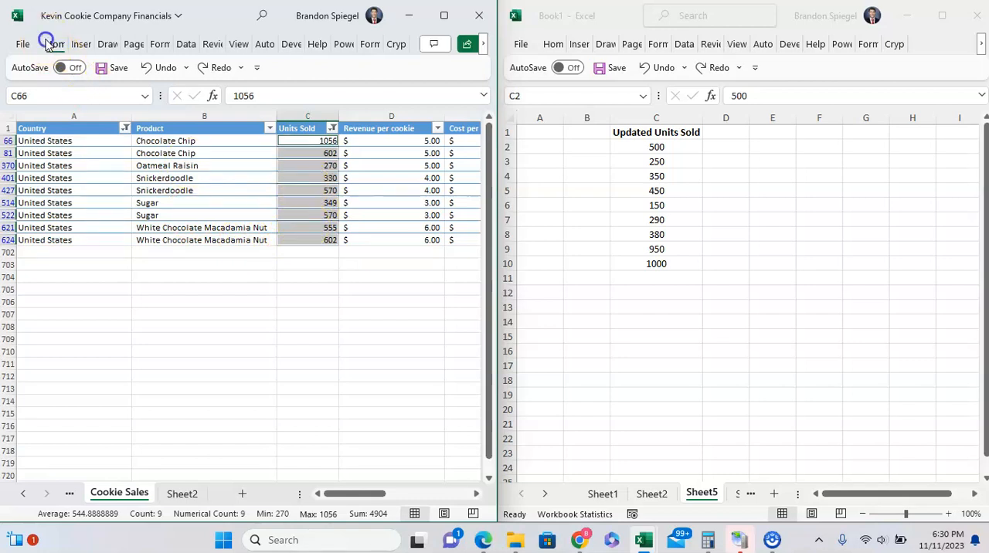
Step: Fill the selected Units Sold cells with Green, Accent 6, Lighter 40%
left_click(54, 43)
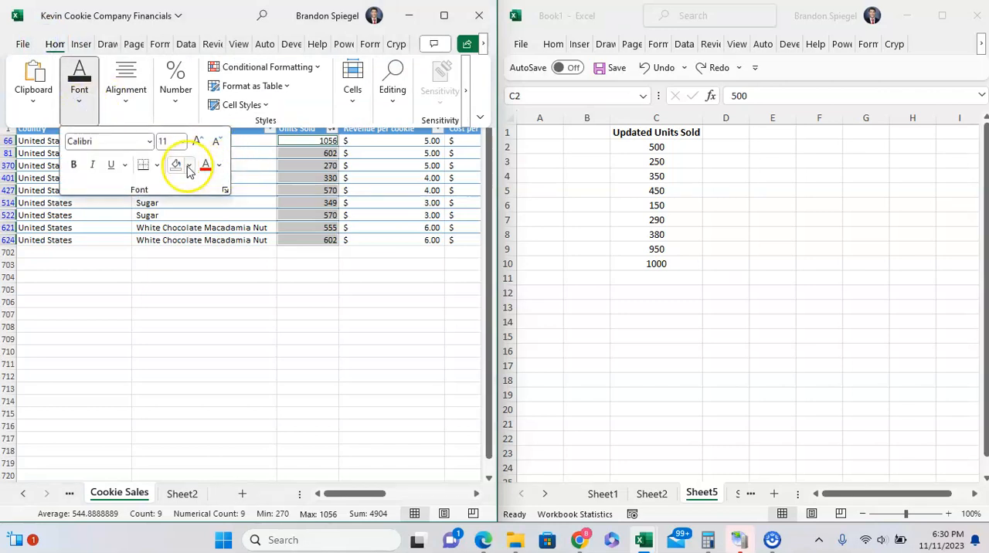
left_click(188, 164)
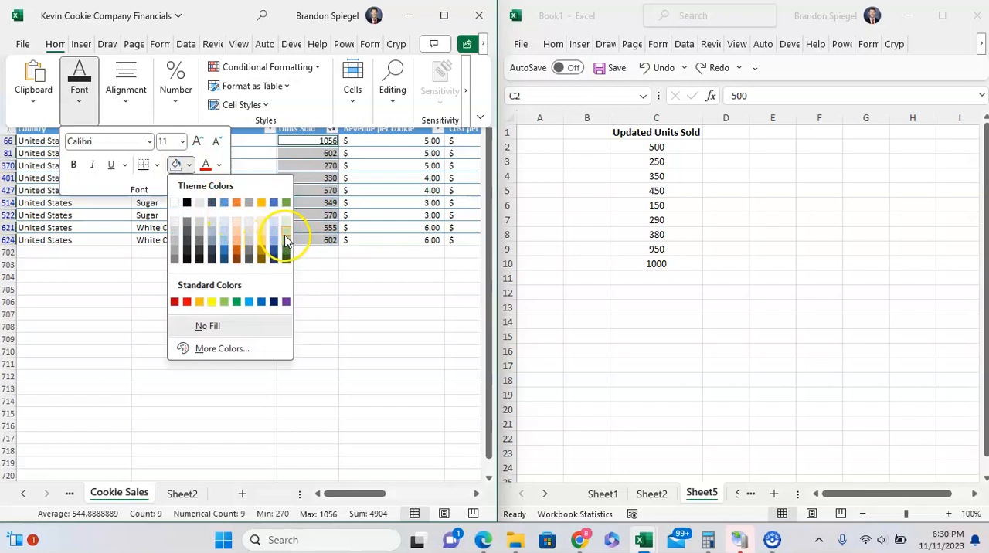
mouse_move(286, 241)
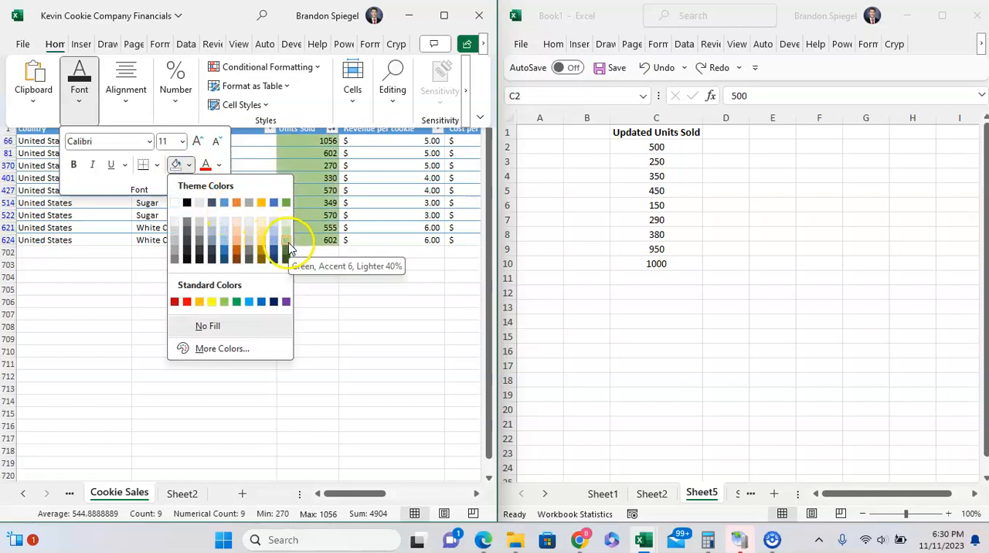
left_click(286, 240)
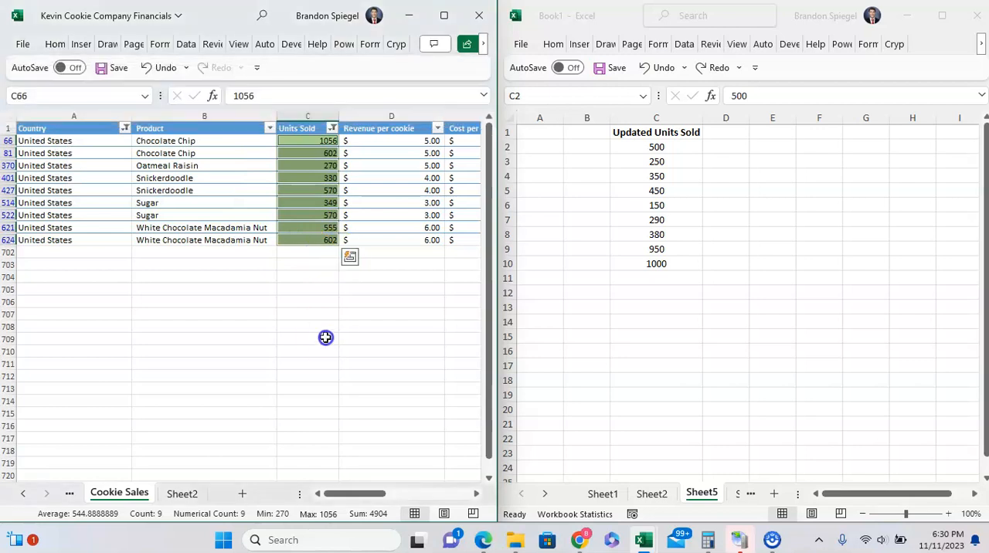
Step: Clear the Country filter so every country's transactions show in Cookie Sales
left_click(297, 128)
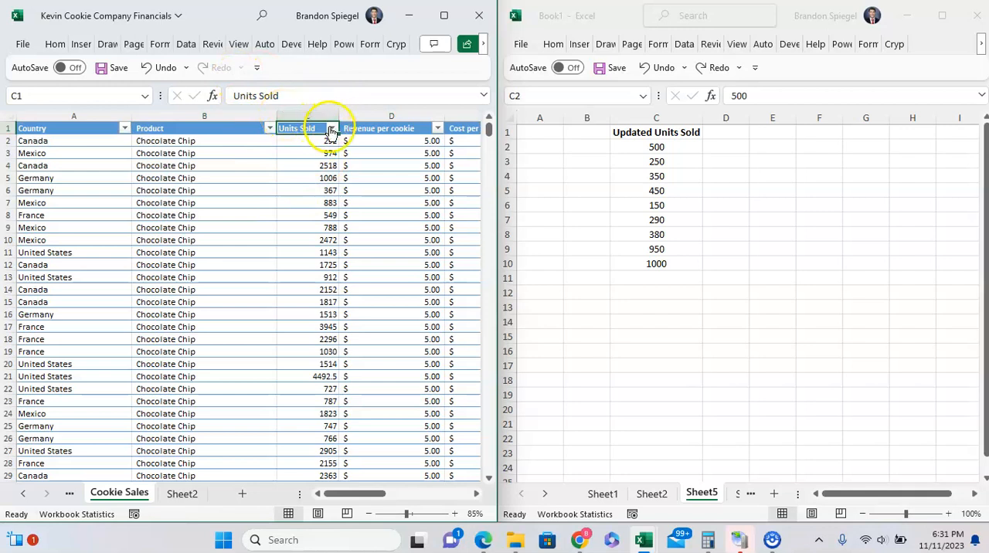
left_click(331, 126)
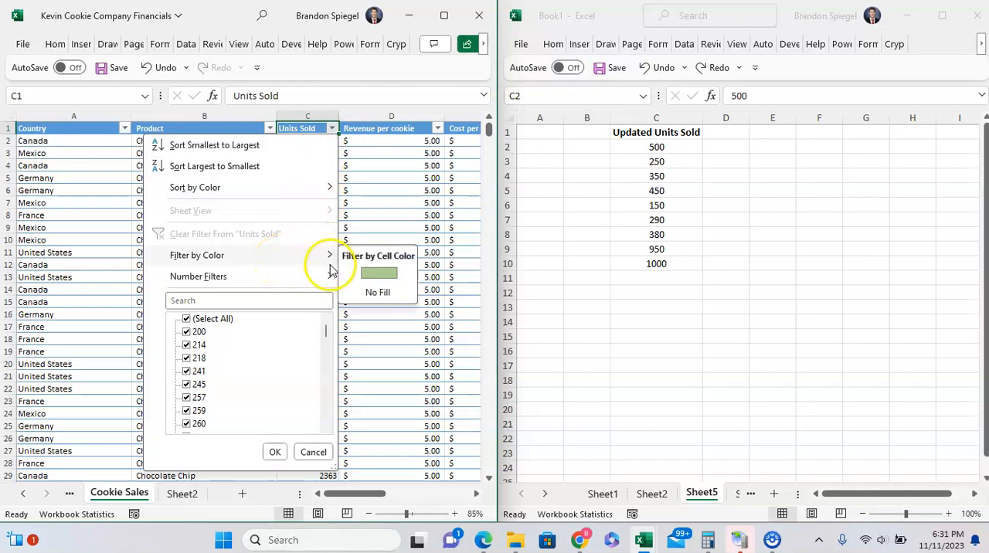
mouse_move(377, 278)
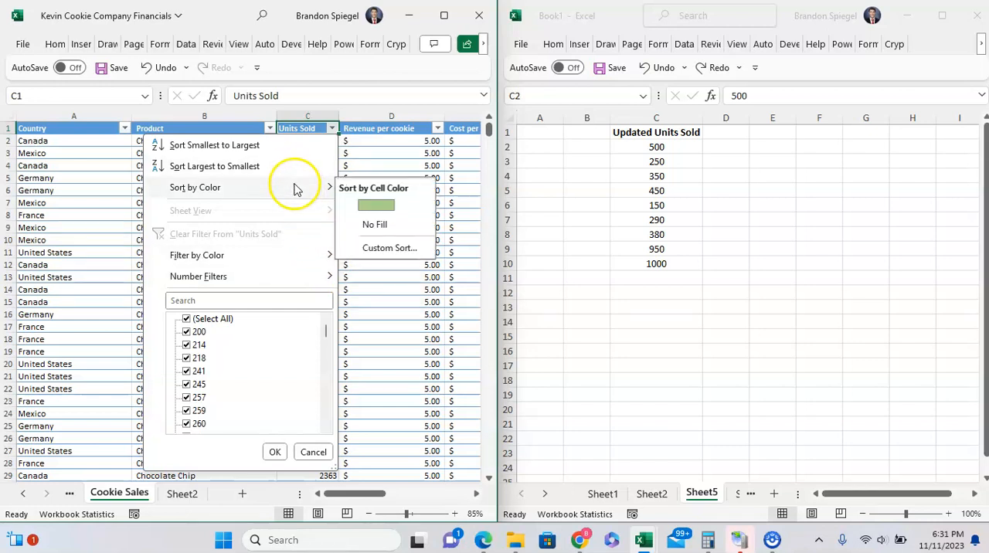
mouse_move(378, 204)
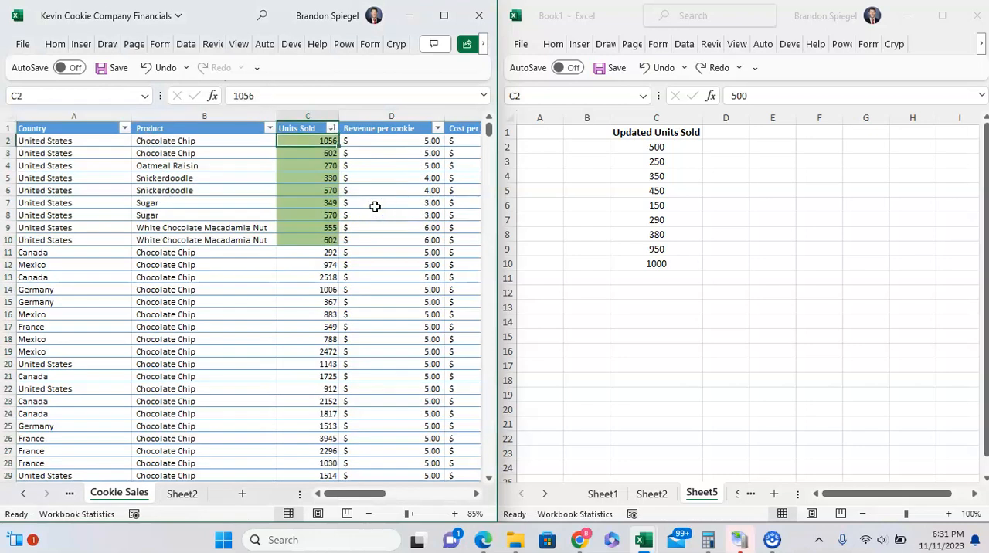
Step: Select the nine green Units Sold cells and copy the updated values C2:C10 from Book1
left_click_drag(308, 140, 307, 165)
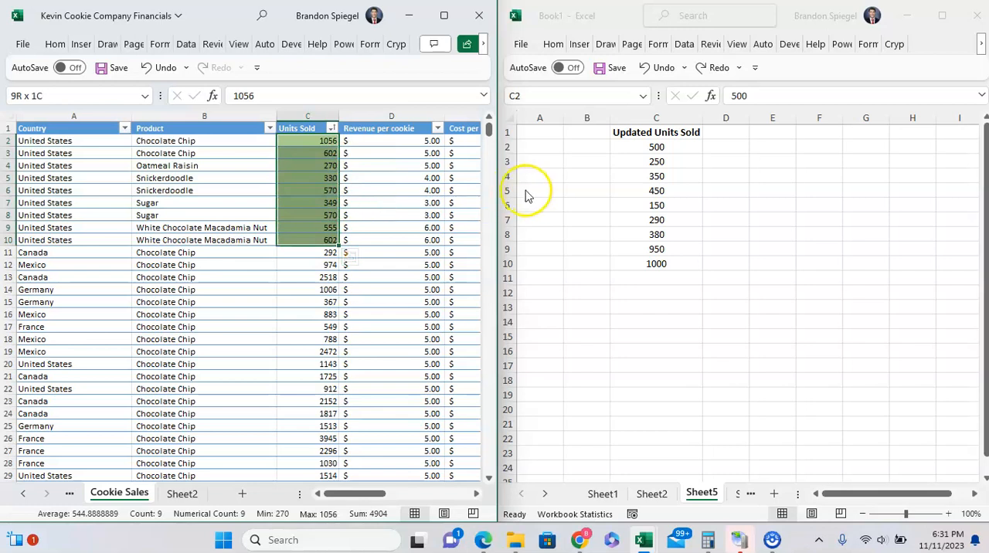
mouse_move(640, 207)
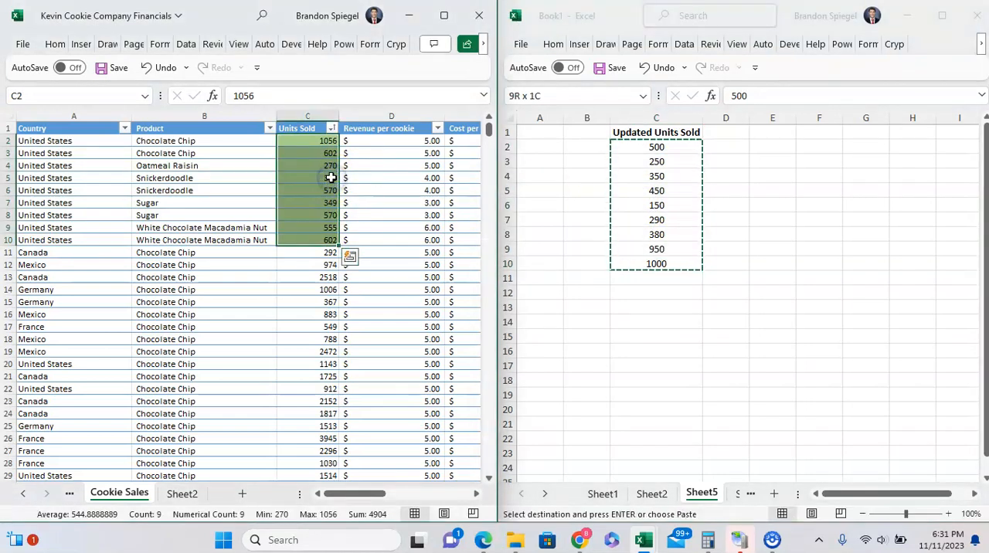
key("ctrl+v")
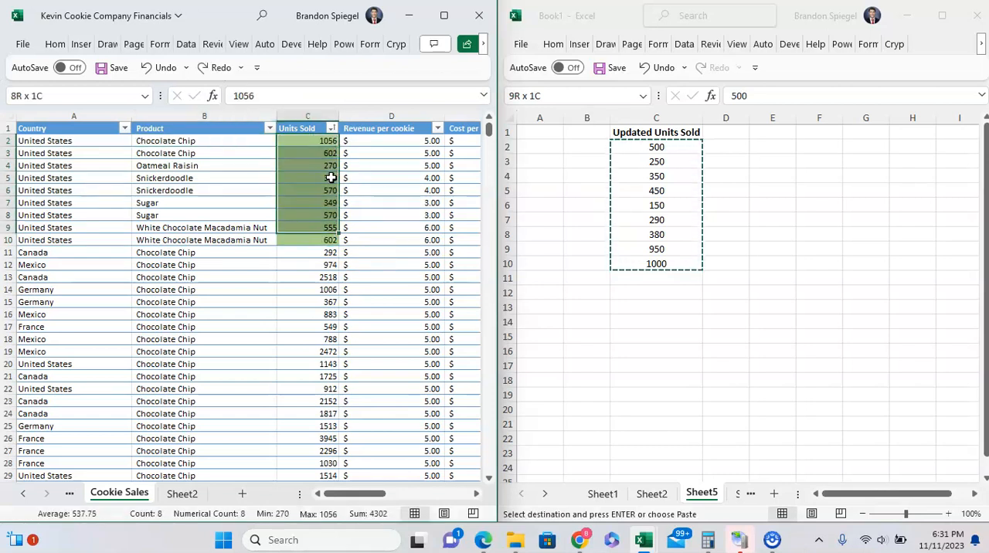
Step: Paste the updated figures 500 through 1000 into the green cells as values only
right_click(328, 178)
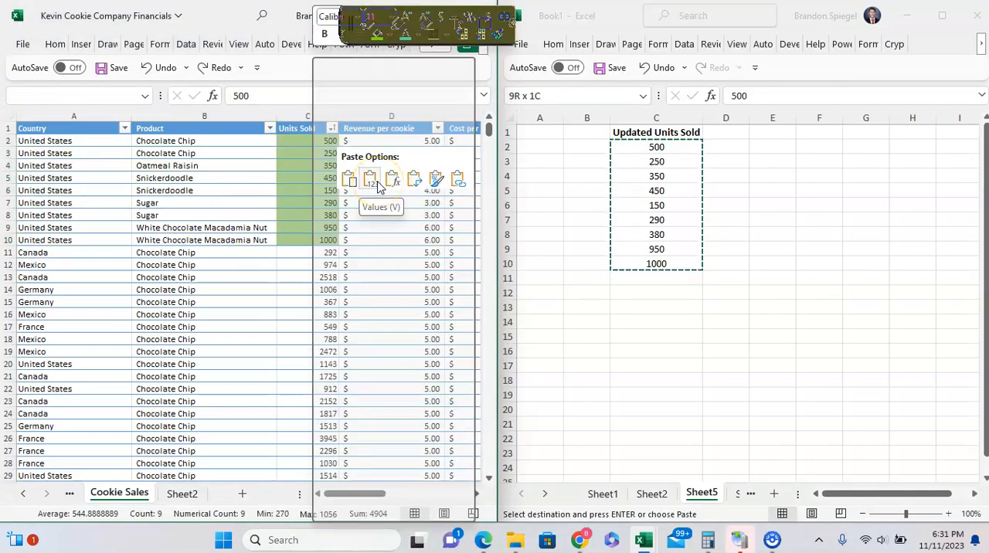
left_click(371, 180)
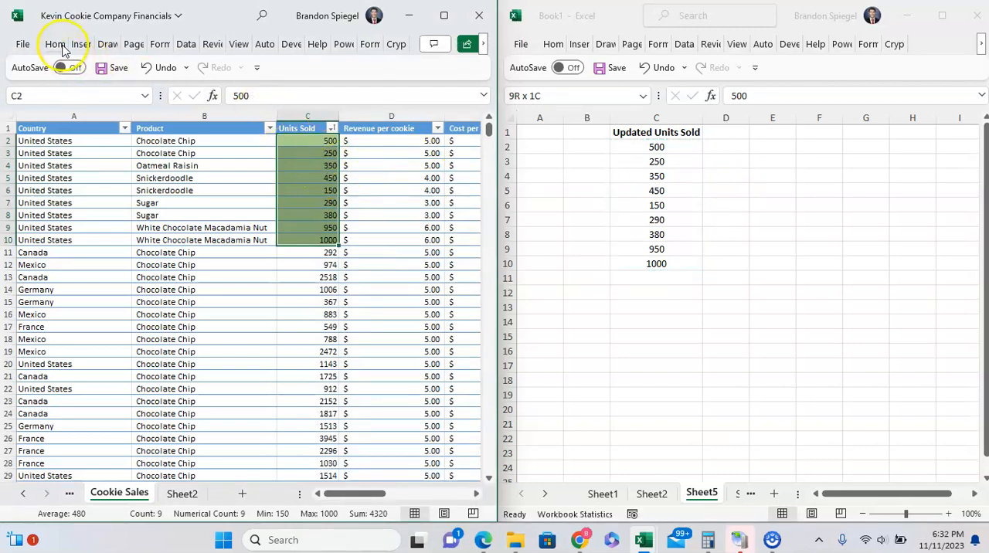
Step: Set the nine updated cells to No Fill and move the selection to A2
left_click(55, 43)
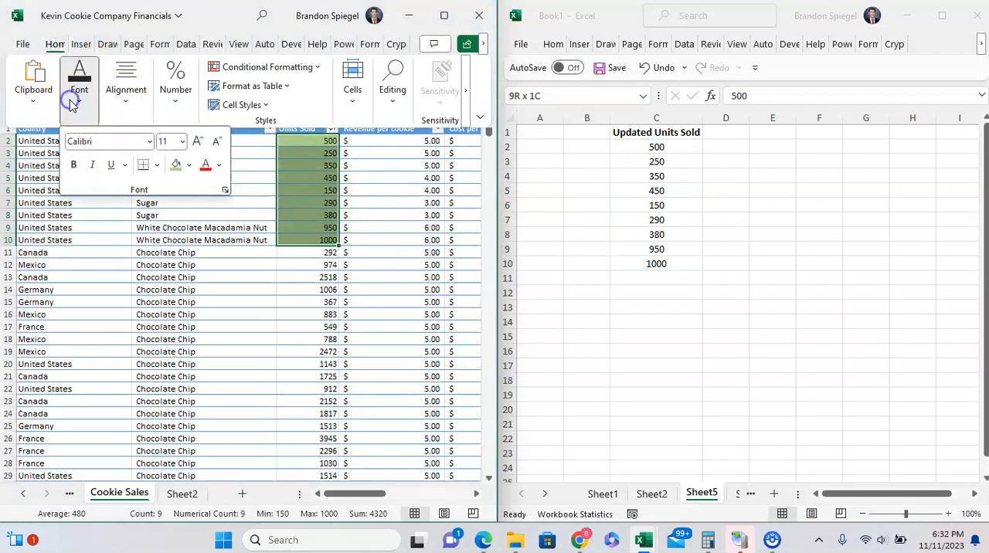
left_click(186, 164)
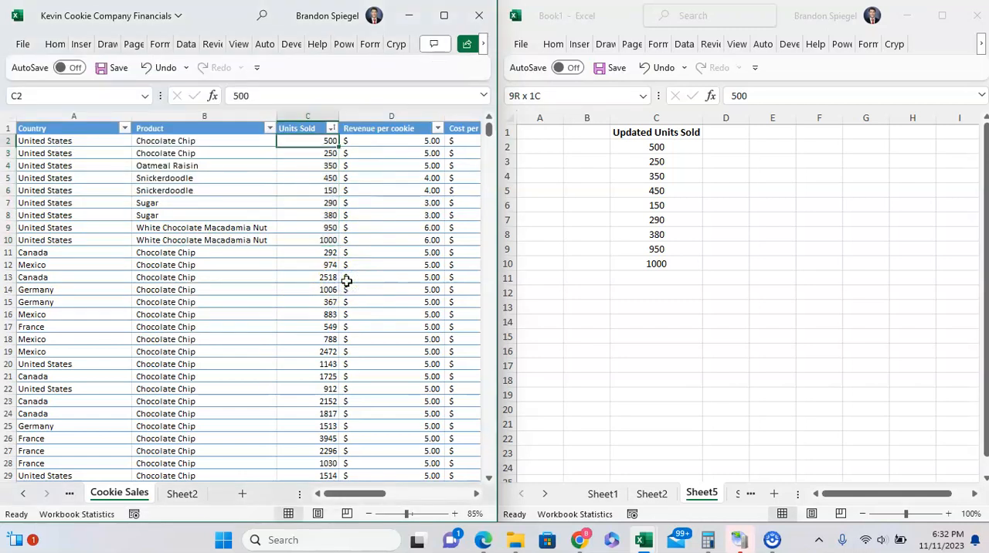
left_click(74, 141)
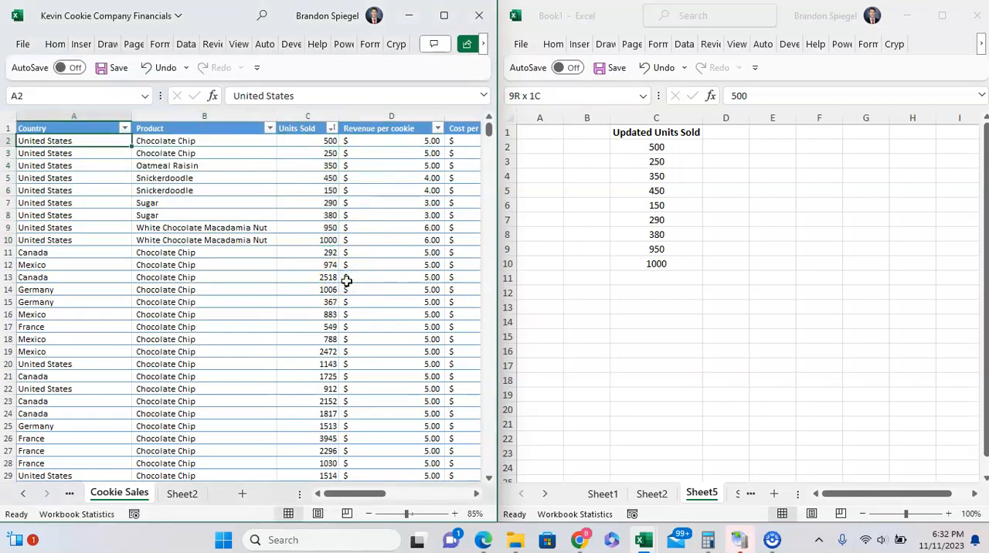